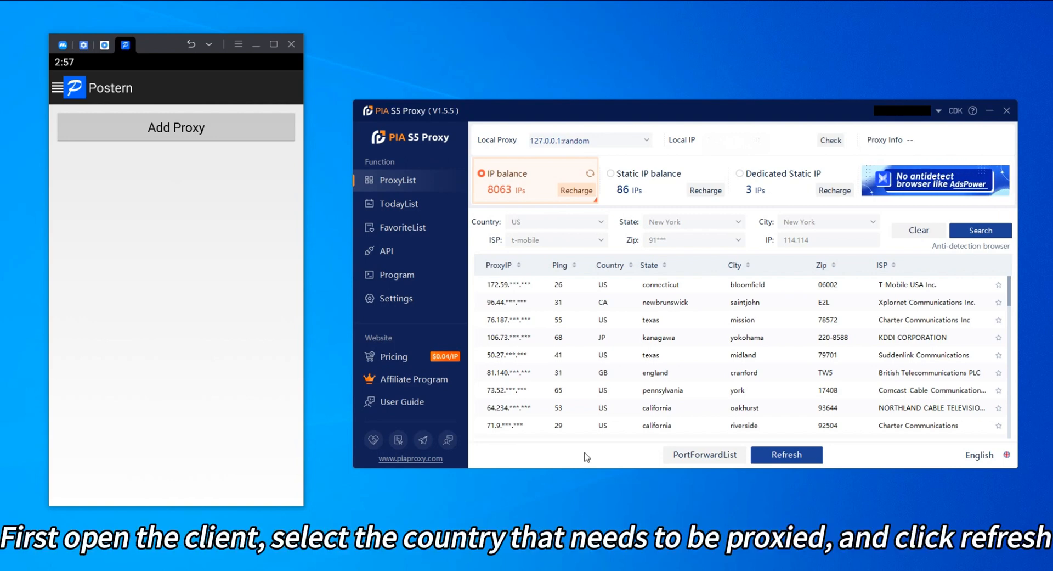
Reload the PIA S5 proxy list and show the Forward List with local port 40001 in use.
left_click(556, 222)
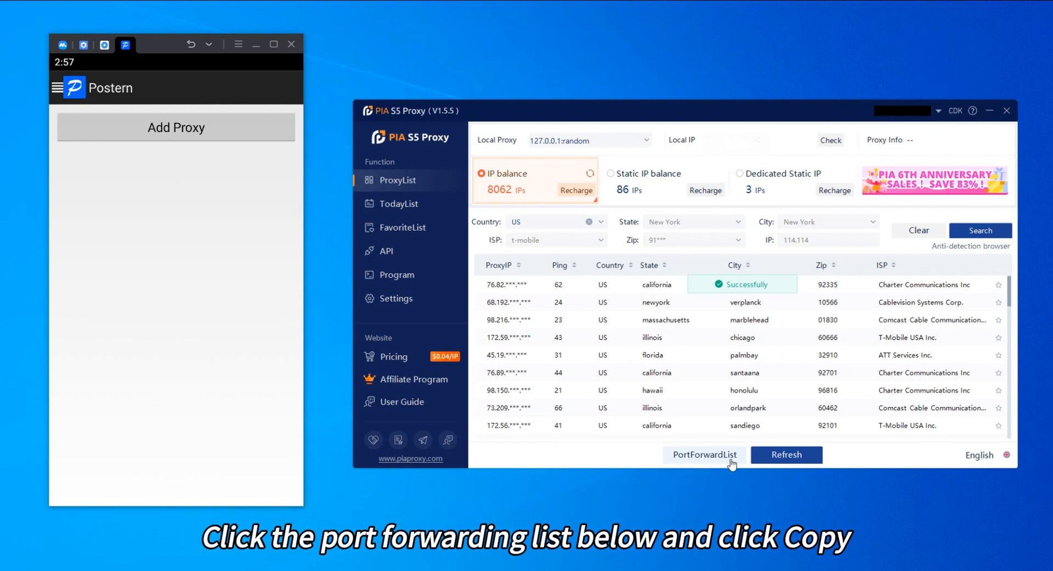
left_click(704, 454)
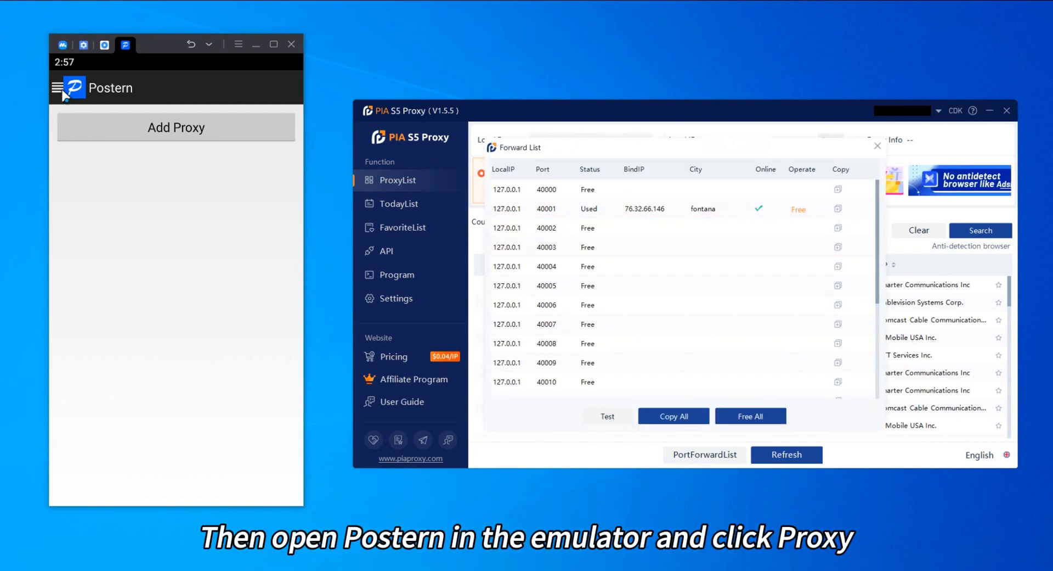
Save a Postern SOCKS5 proxy named pias5 at 127.0.0.1, port 40001.
left_click(57, 87)
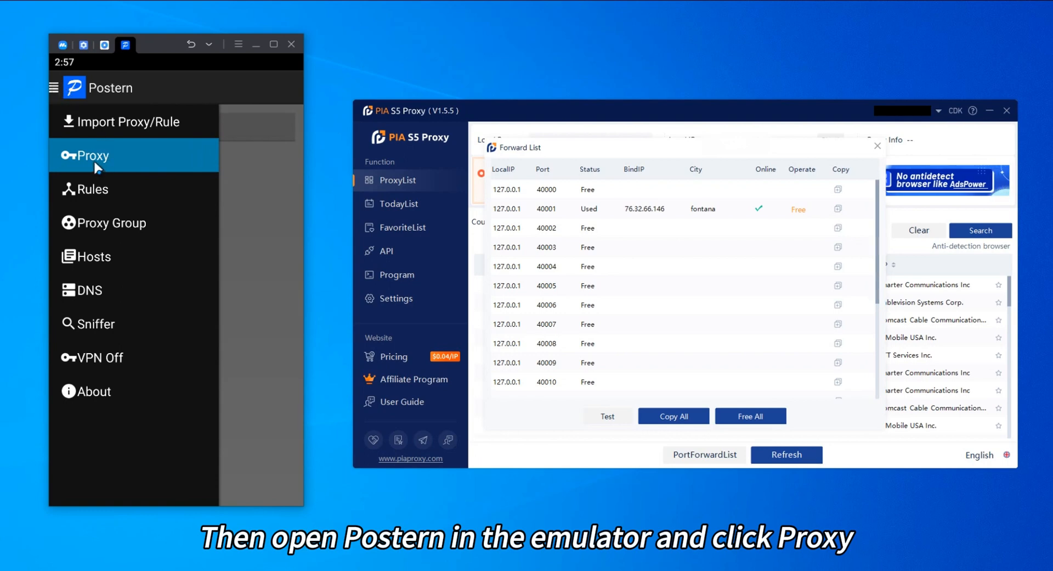
left_click(88, 155)
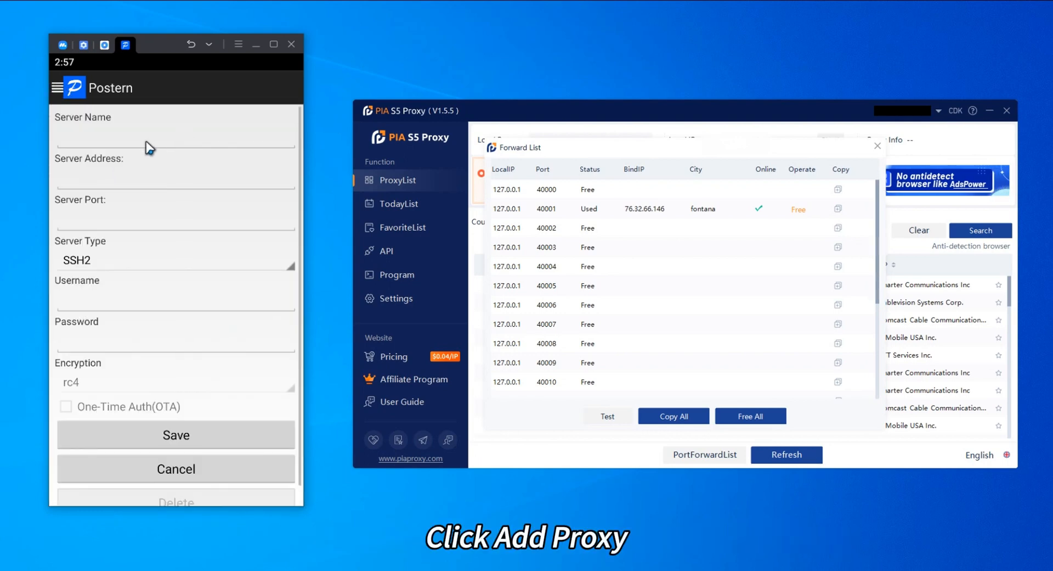
type("pias5")
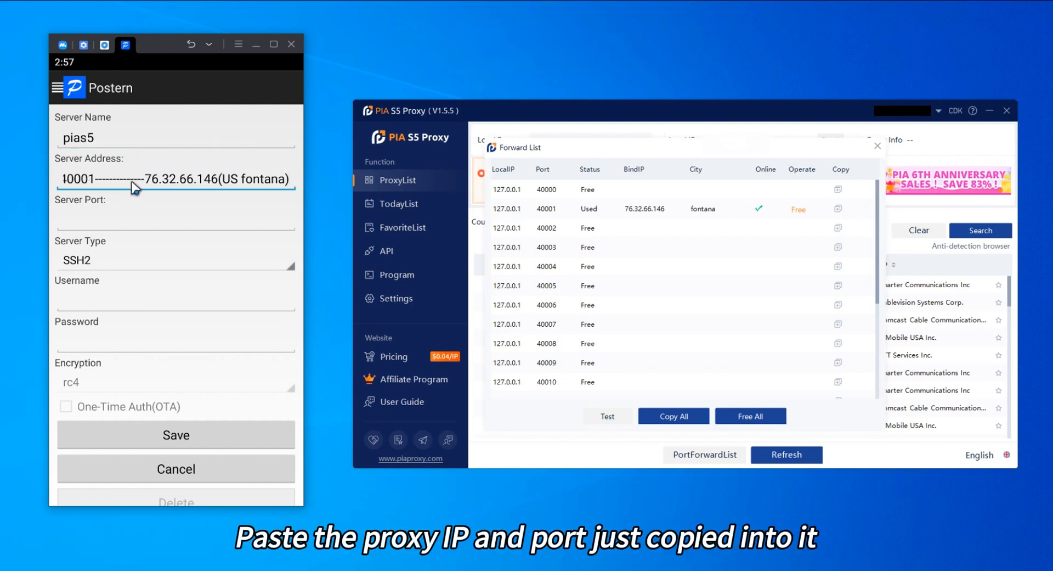
type("127.0.0.1:40001")
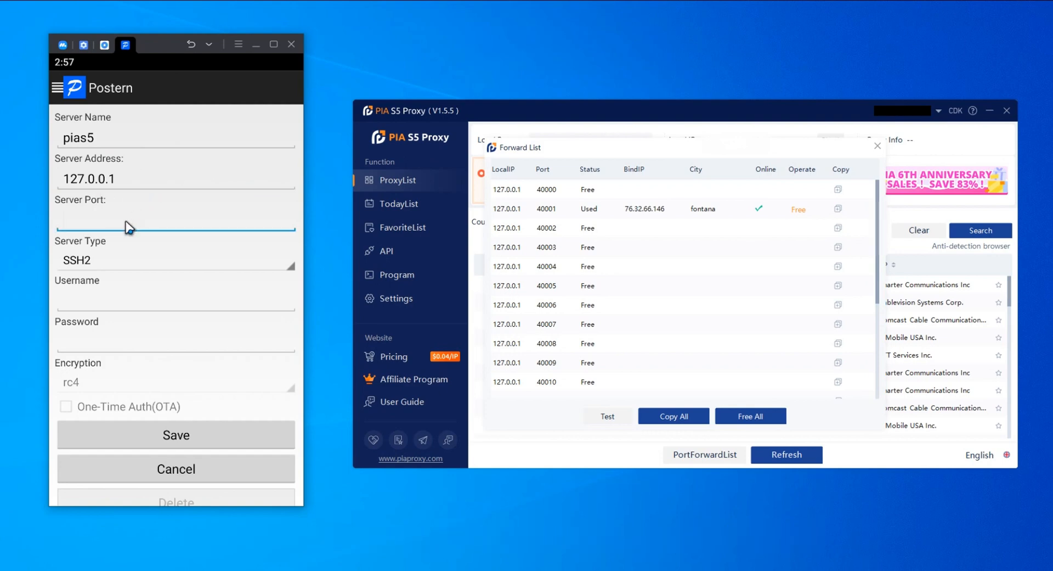
type("40001")
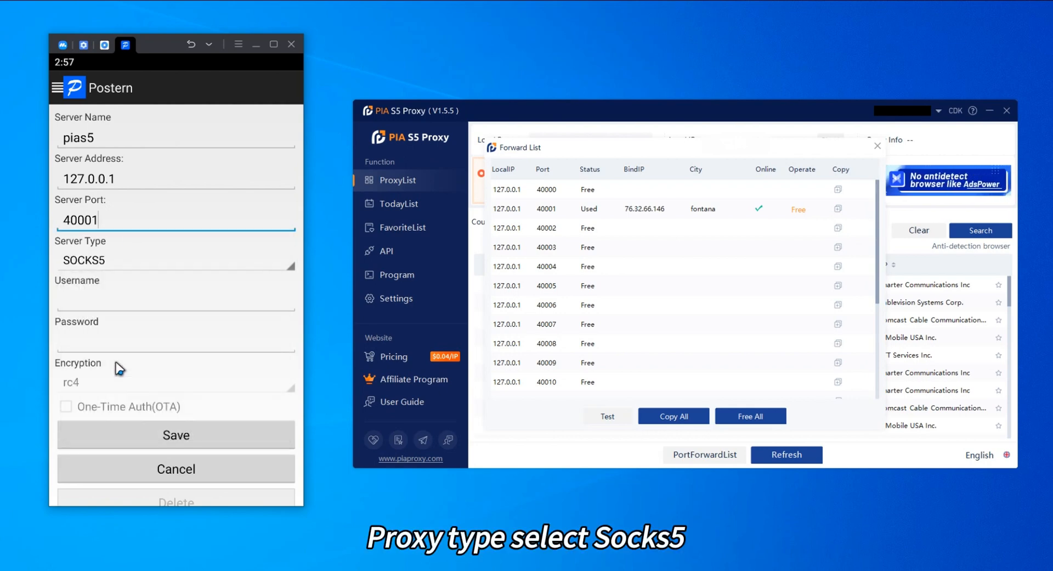
left_click(175, 434)
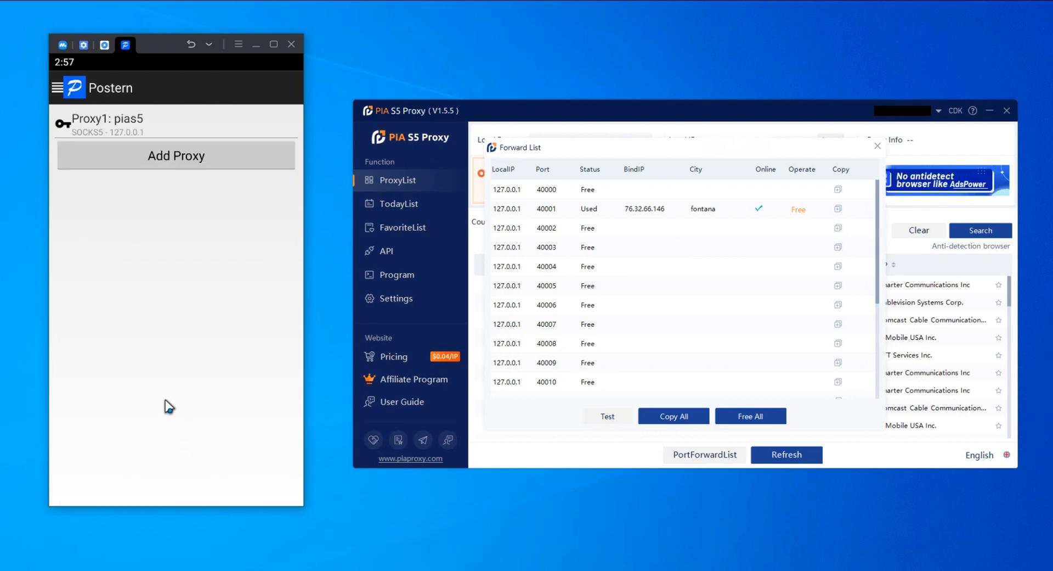
Save a Postern Match All rule that routes all traffic through the pias5 proxy.
left_click(55, 87)
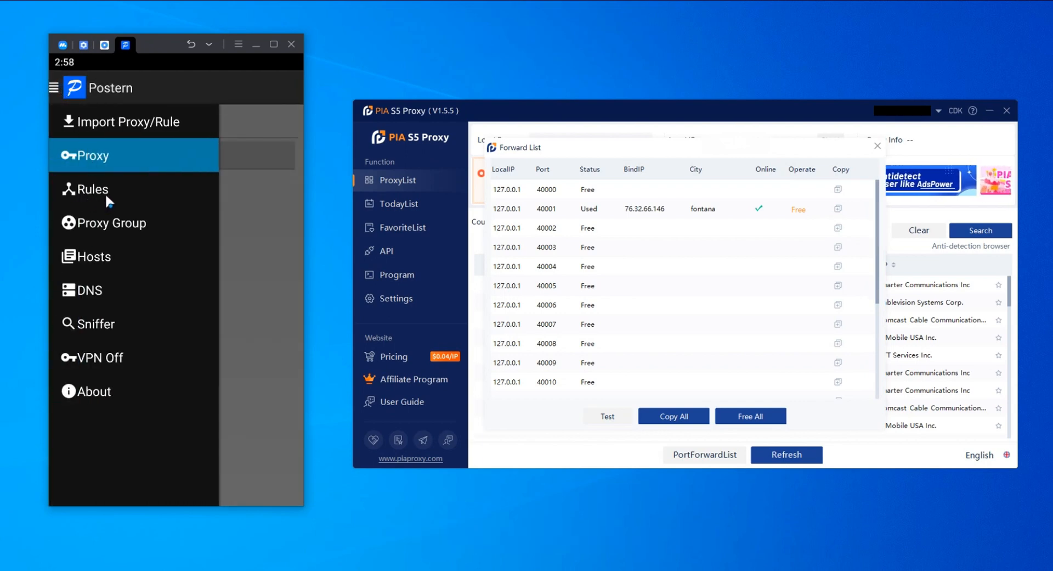
left_click(93, 189)
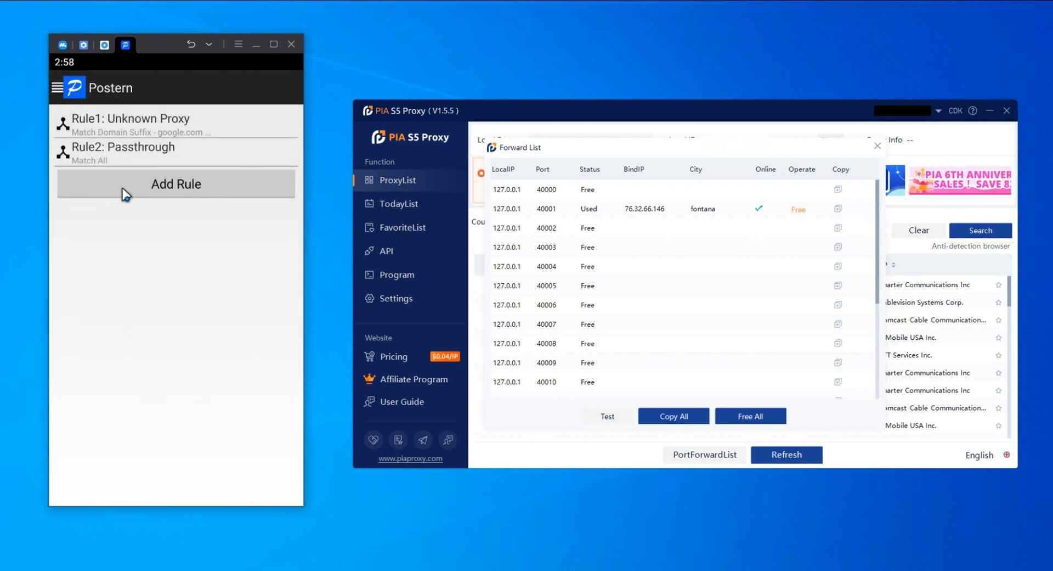
left_click(175, 184)
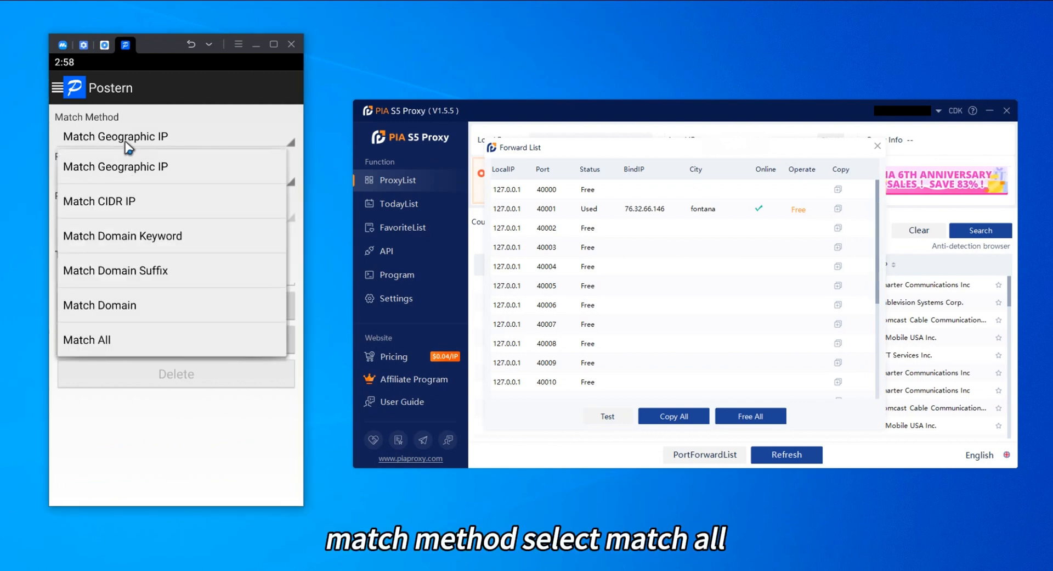
left_click(86, 340)
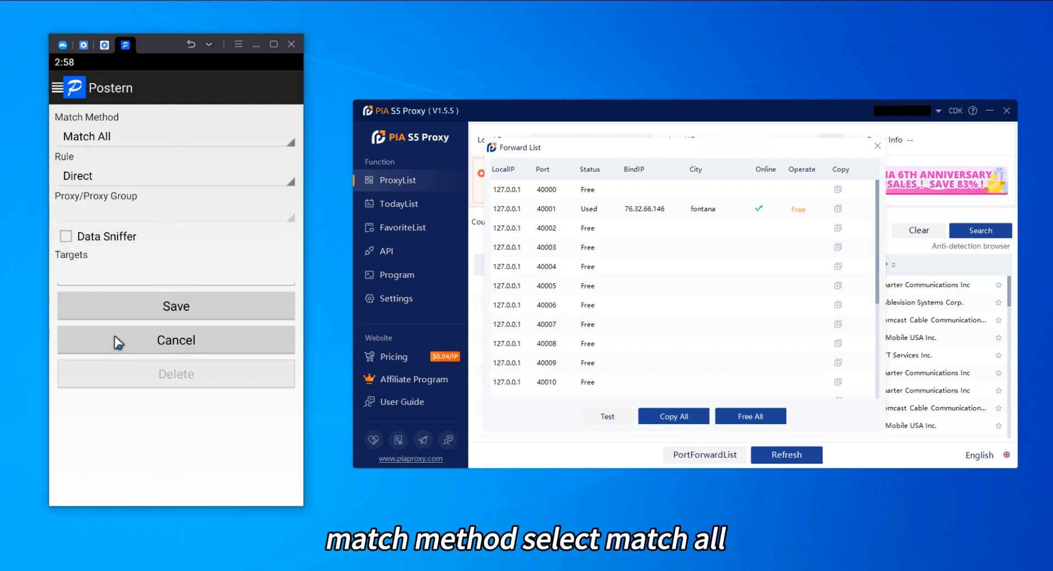
left_click(176, 176)
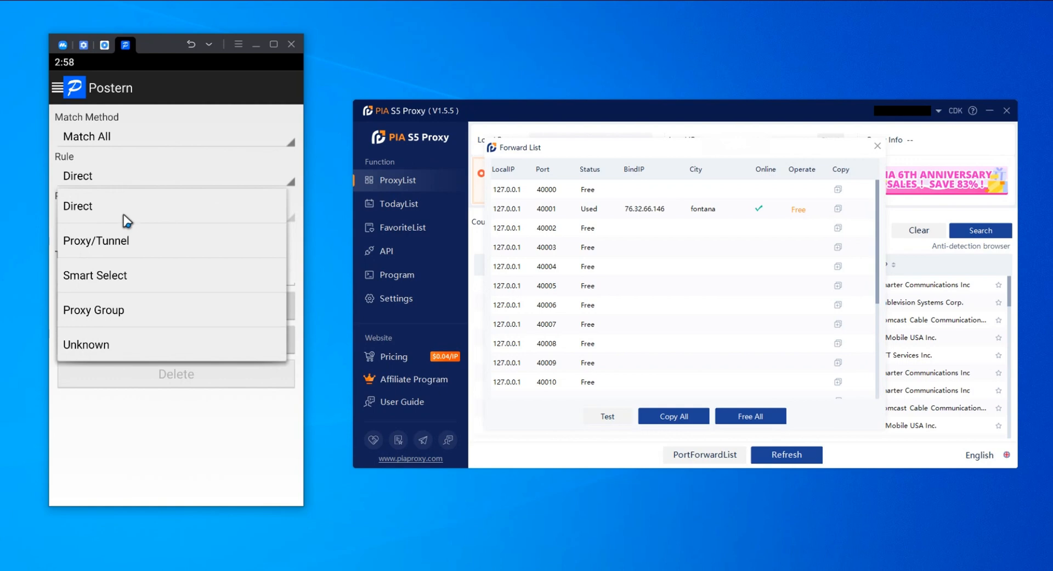
left_click(96, 240)
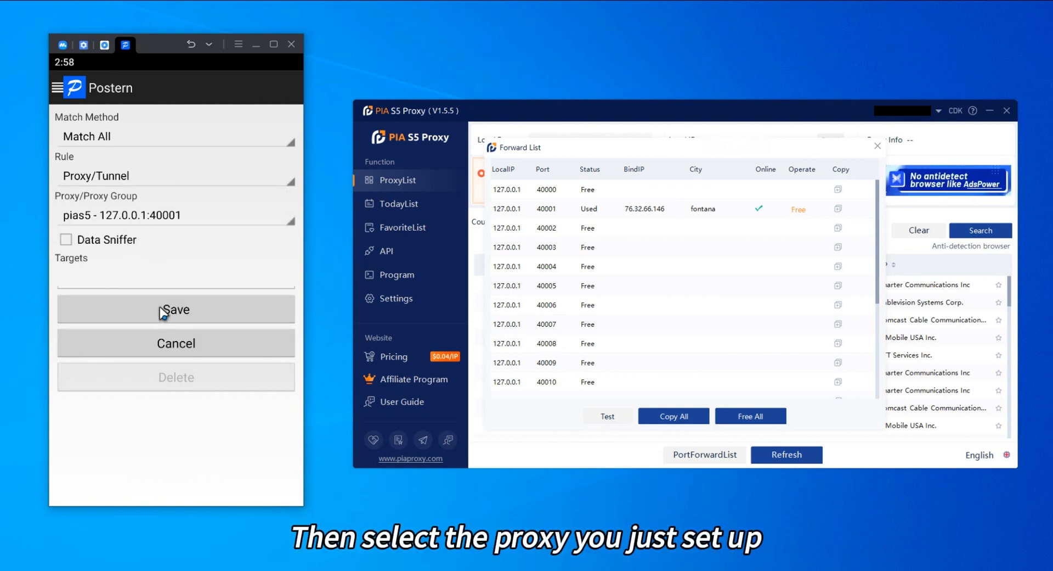
left_click(175, 308)
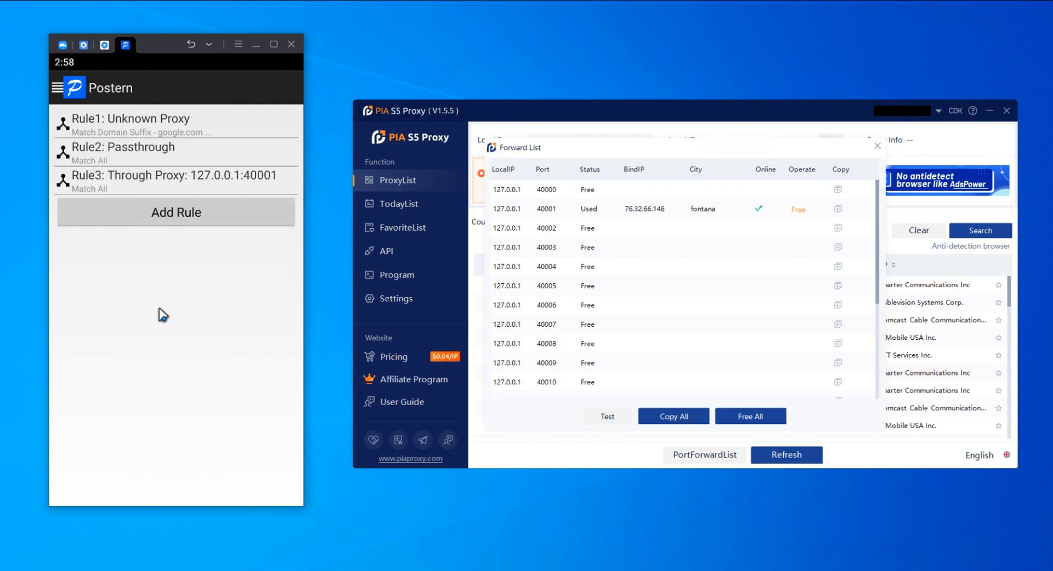
mouse_move(128, 165)
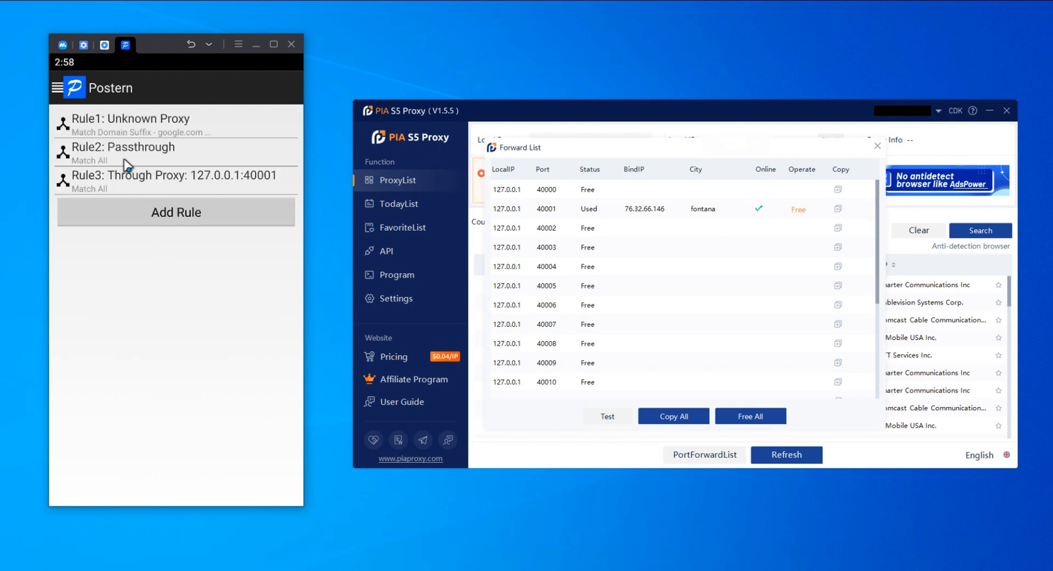